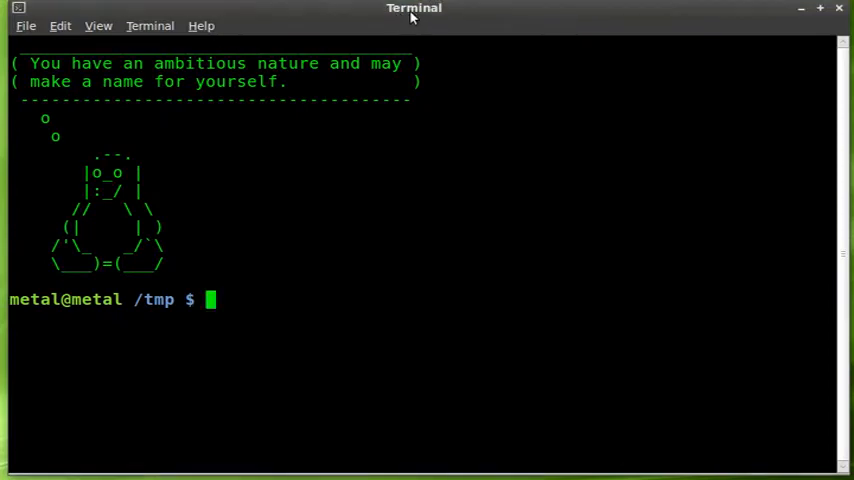
mouse_move(279, 214)
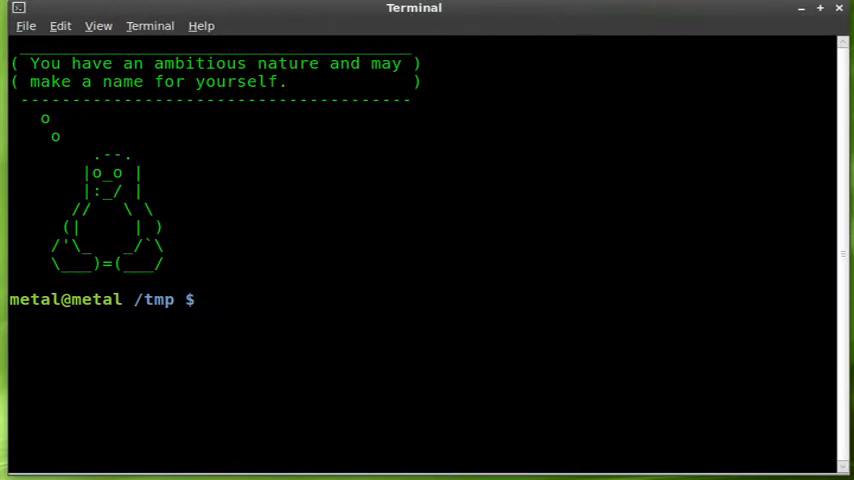
Step: Erase the half-typed PROMPT_COMMAND= command from the bash prompt
text(PROMPT_COMMAND=)
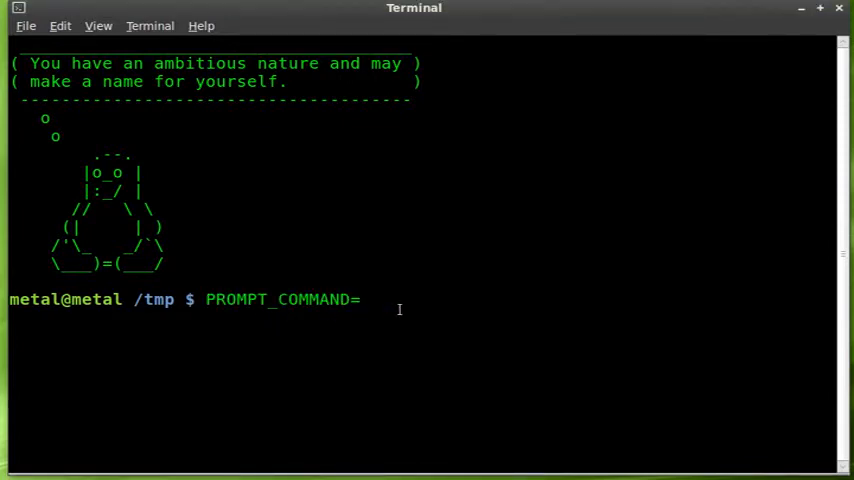
key(BackSpace)
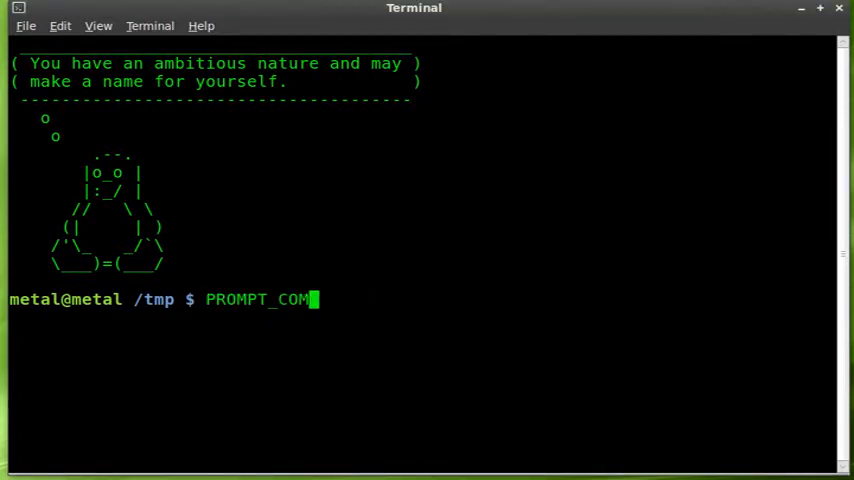
key(ctrl+u)
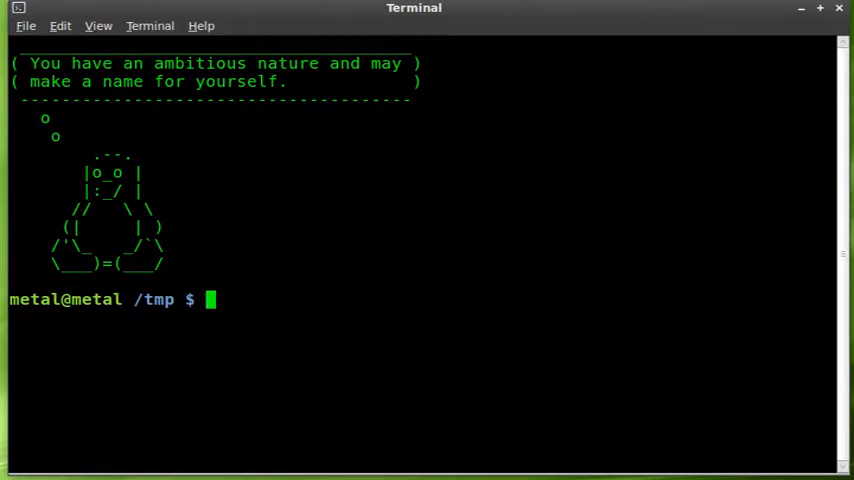
mouse_move(403, 263)
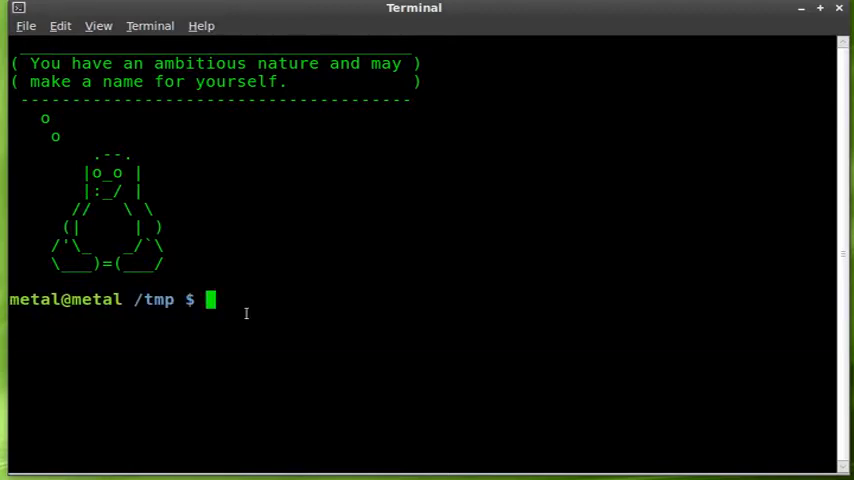
Step: Start a PS1 assignment with the \033]0;My Title \007 window-title escape sequence
text(PS)
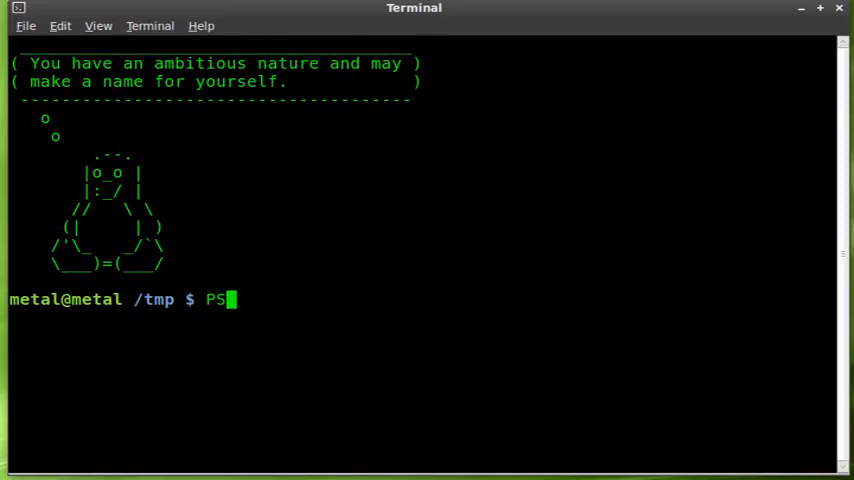
text(1)
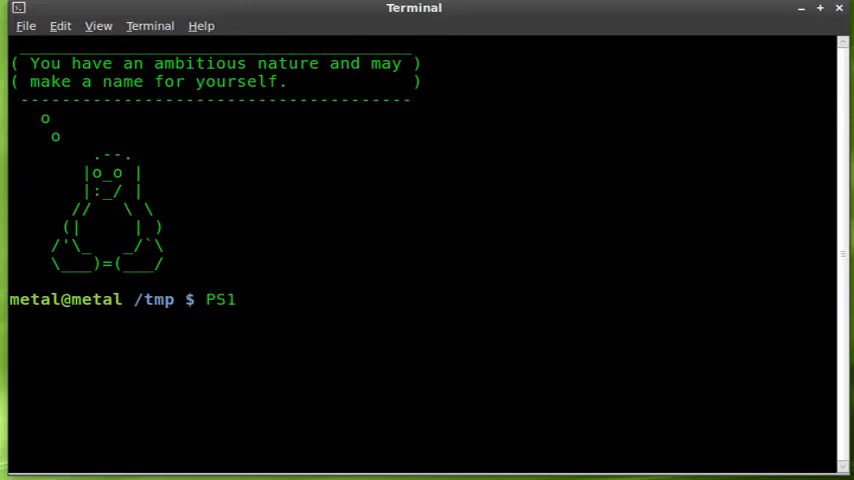
text(=")
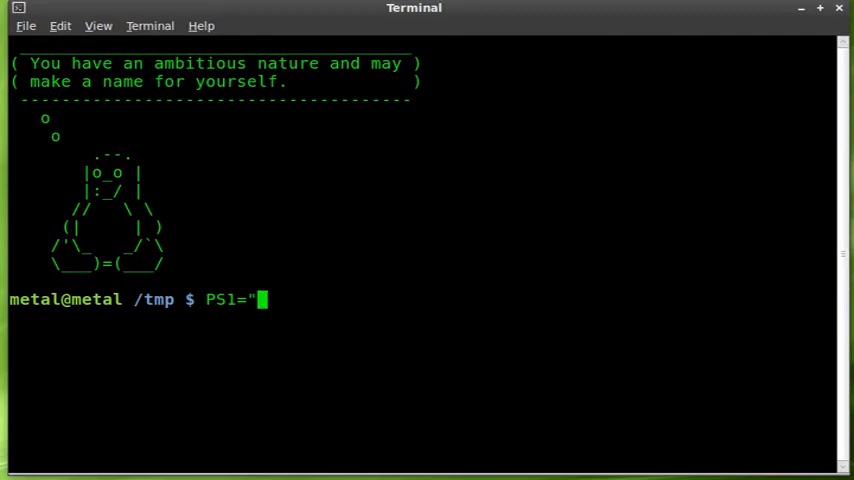
text(\)
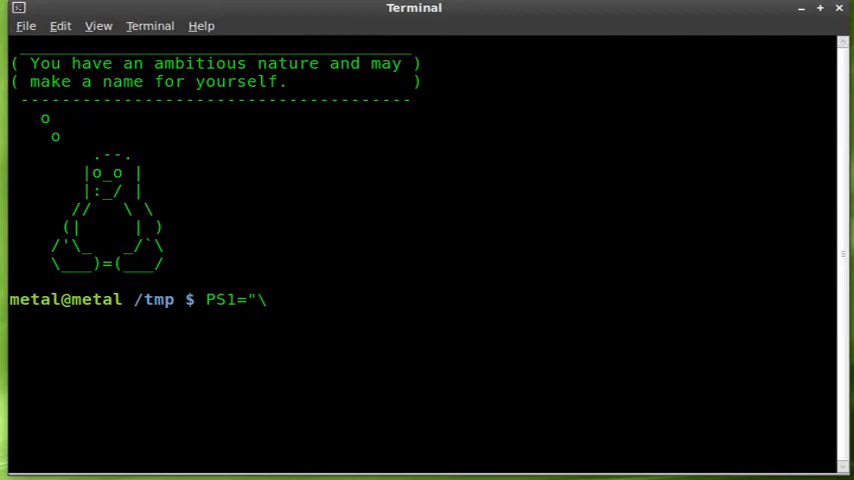
text([)
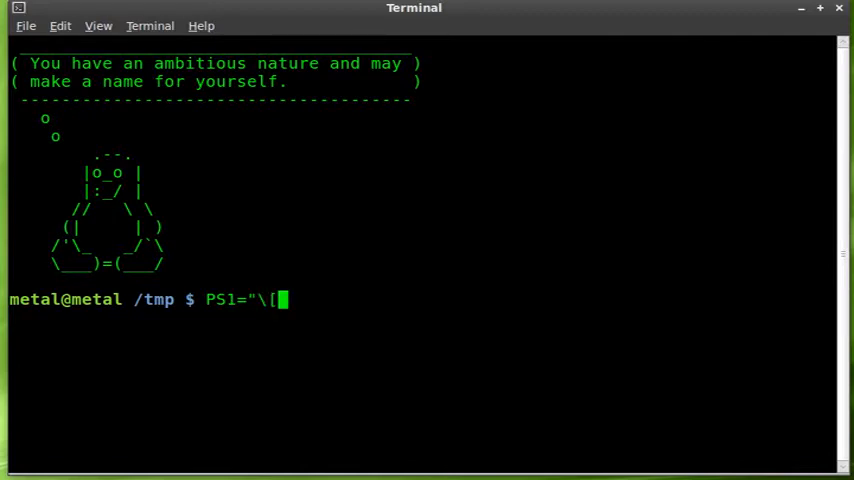
text(\033)
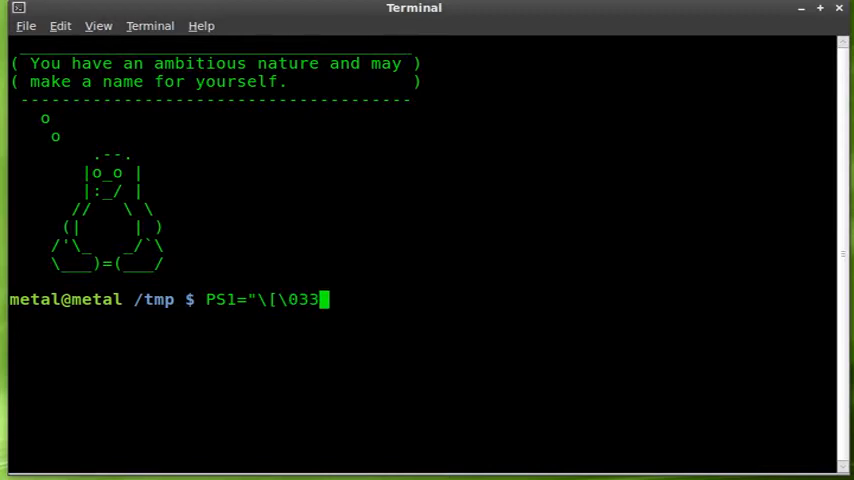
text(])
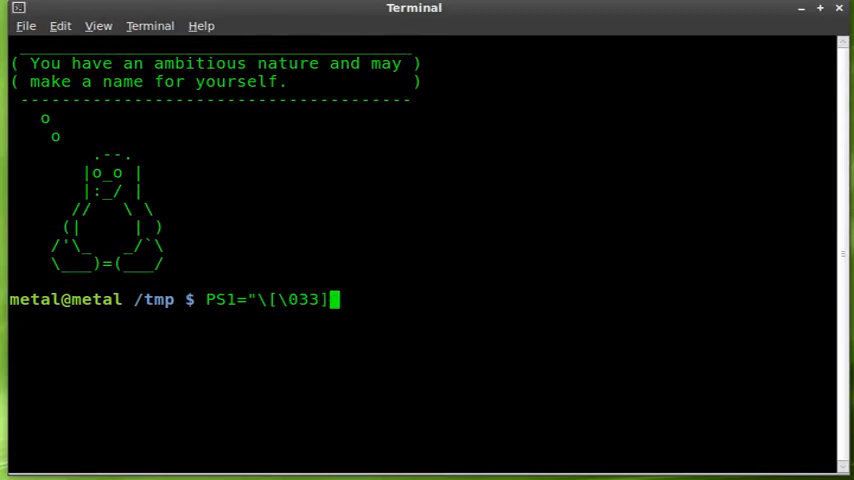
text(0;)
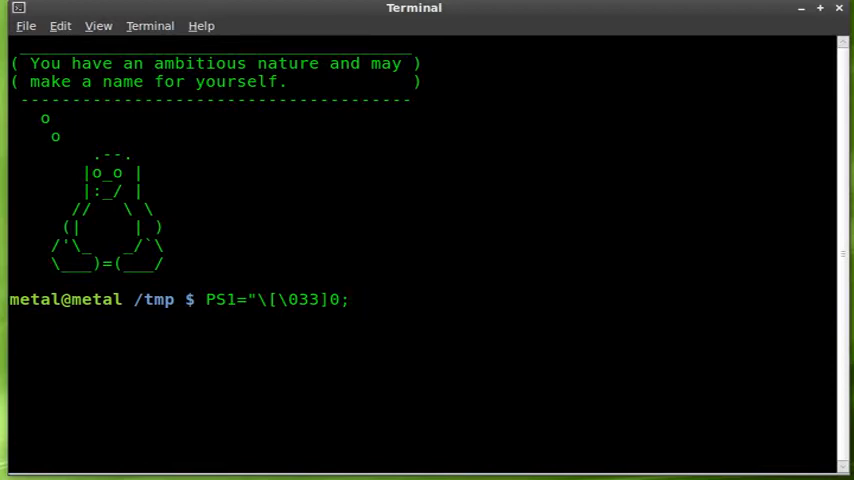
mouse_move(355, 299)
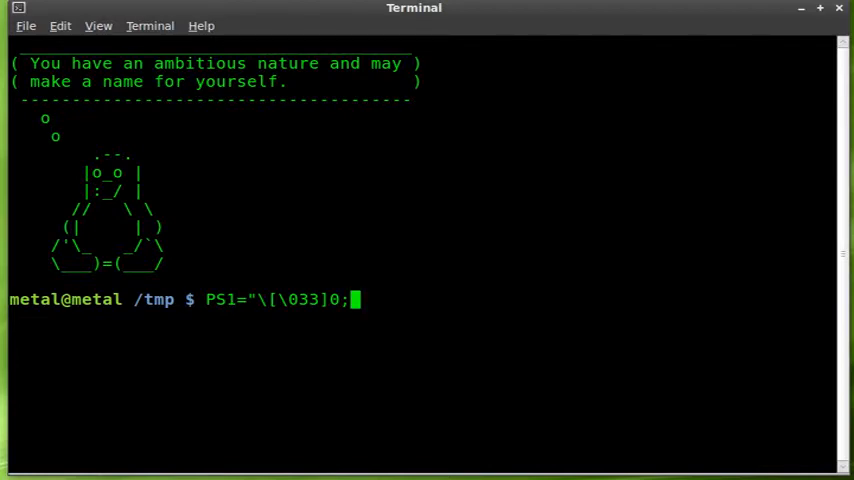
text(My)
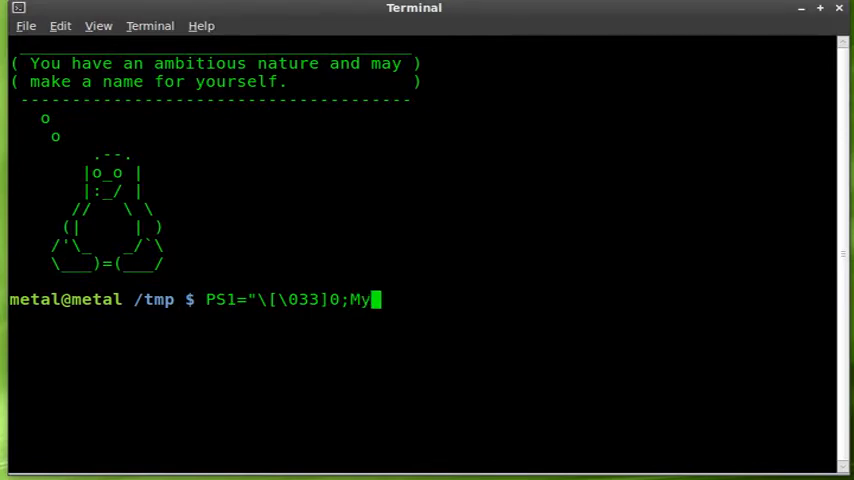
text(Title \)
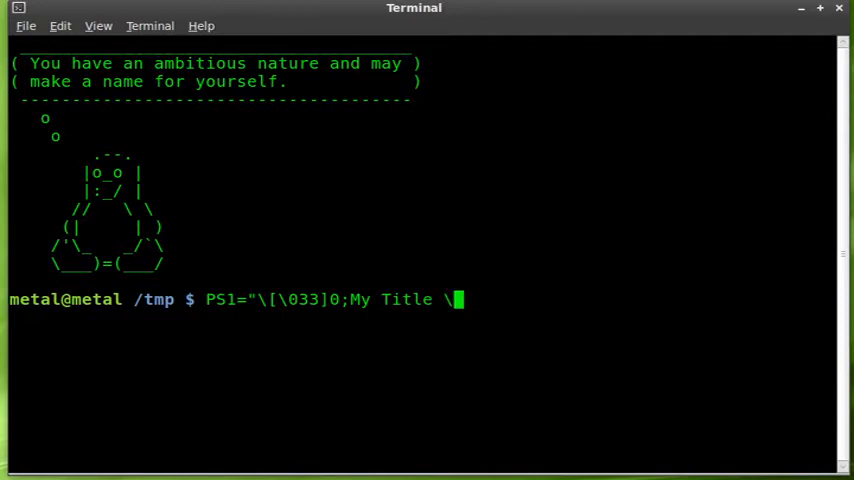
text(007\)
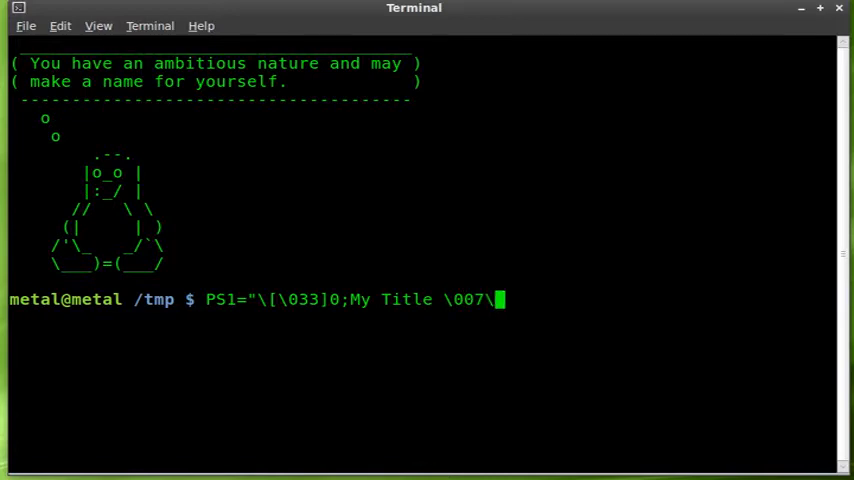
text(])
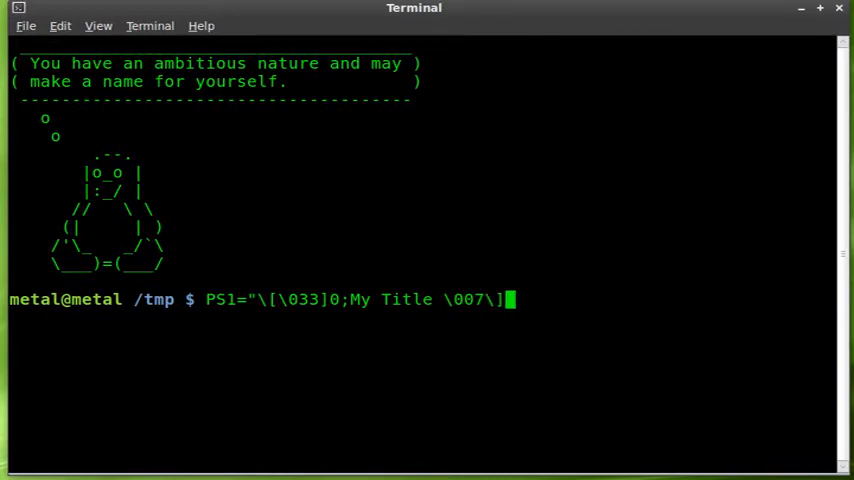
mouse_move(277, 194)
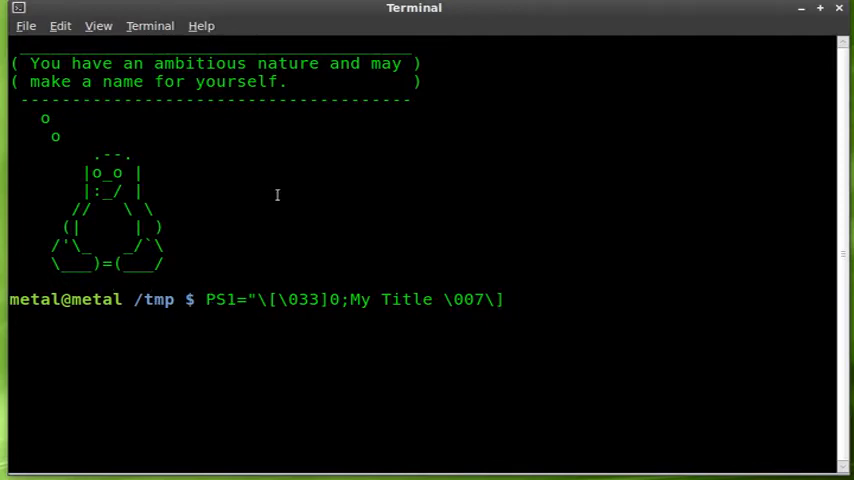
Step: Finish the PS1 string with MyPrompt\\$ and run it
text(M)
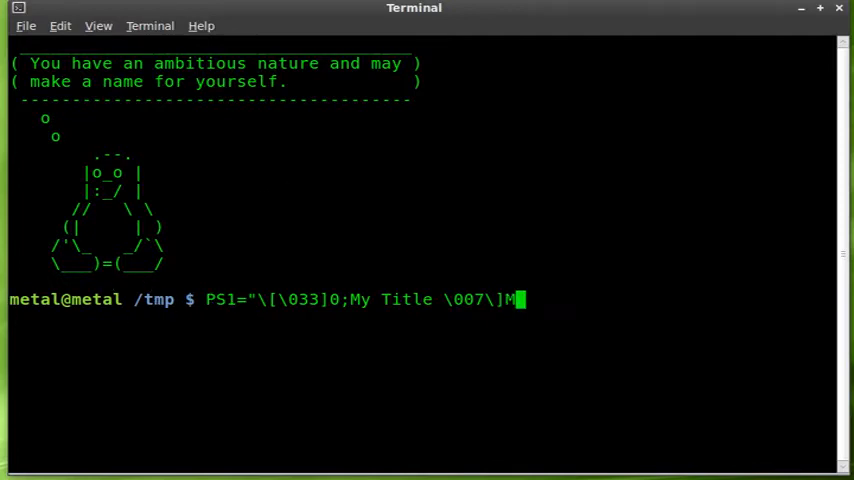
text(yPrompo)
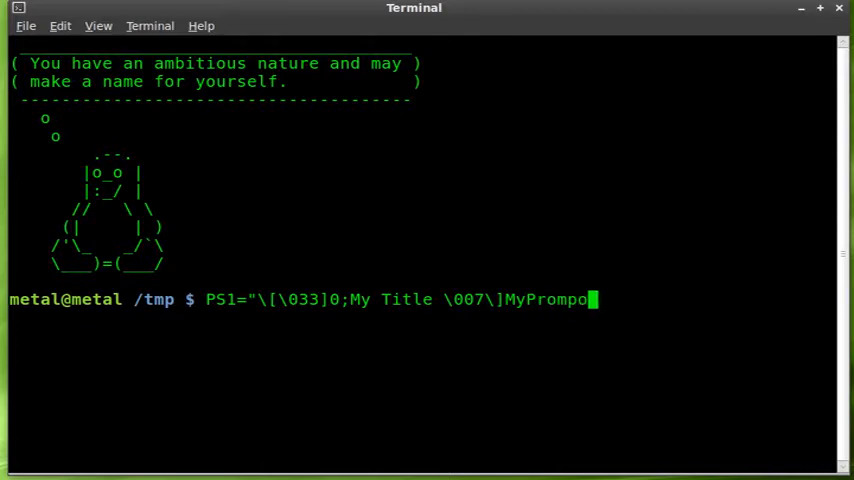
text(t)
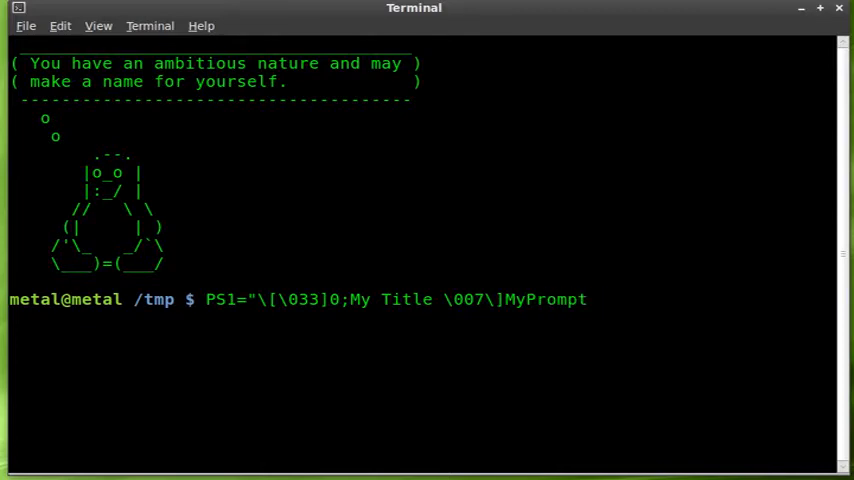
text(\)
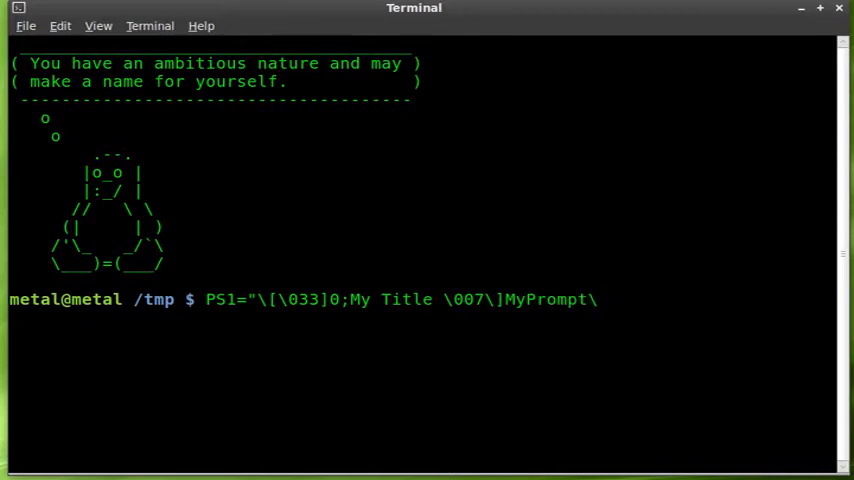
text(\$)
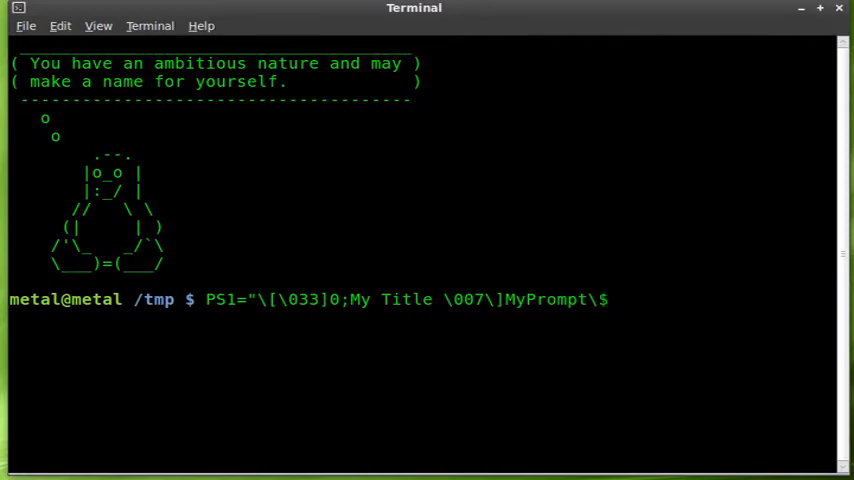
text(\)
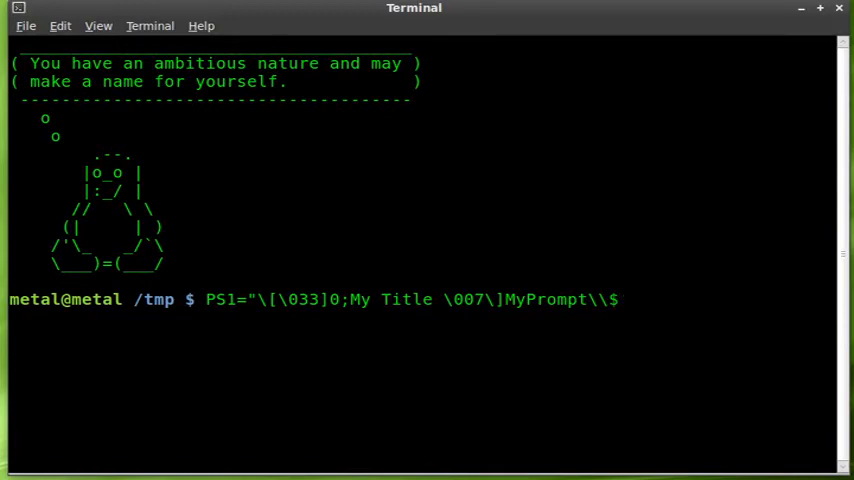
text(")
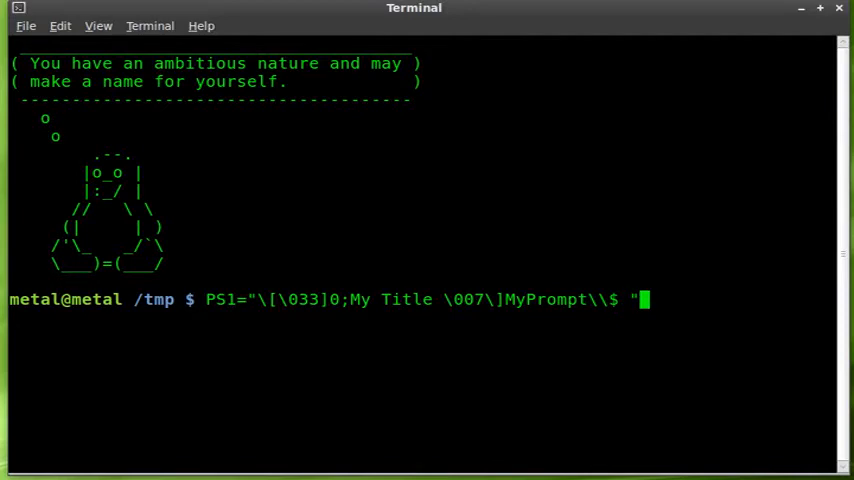
key(Return)
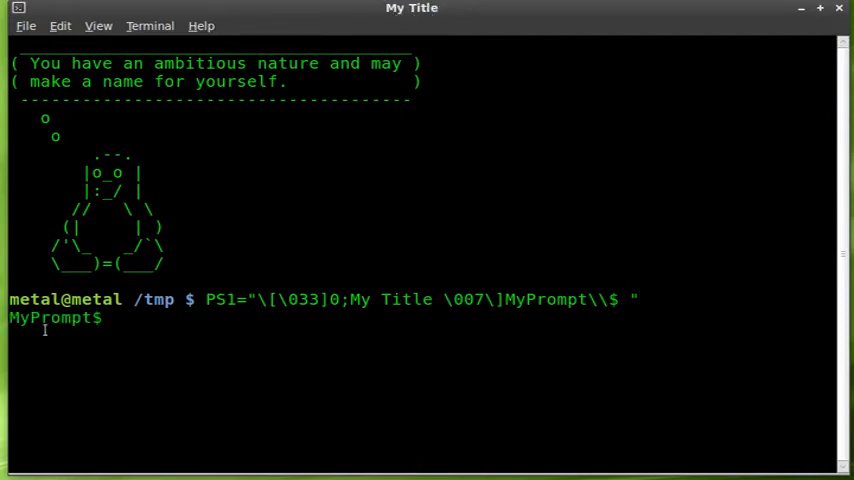
mouse_move(93, 368)
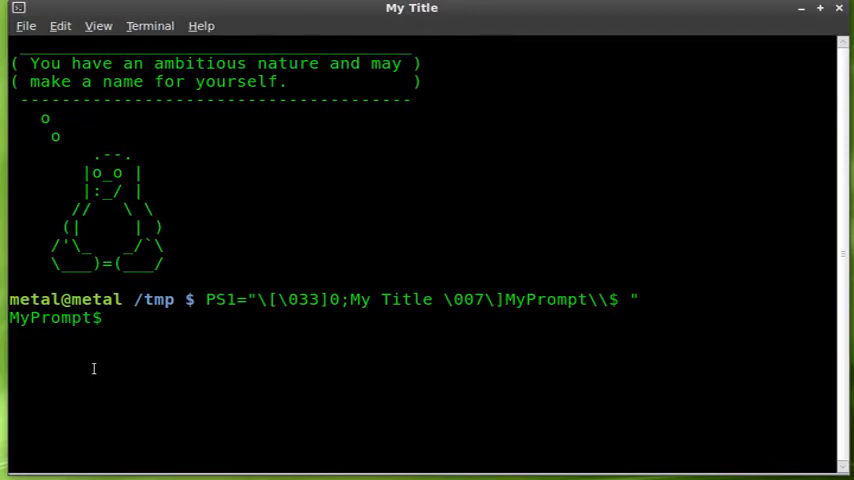
Step: Clear the terminal output so only the MyPrompt$ prompt remains
text(ls)
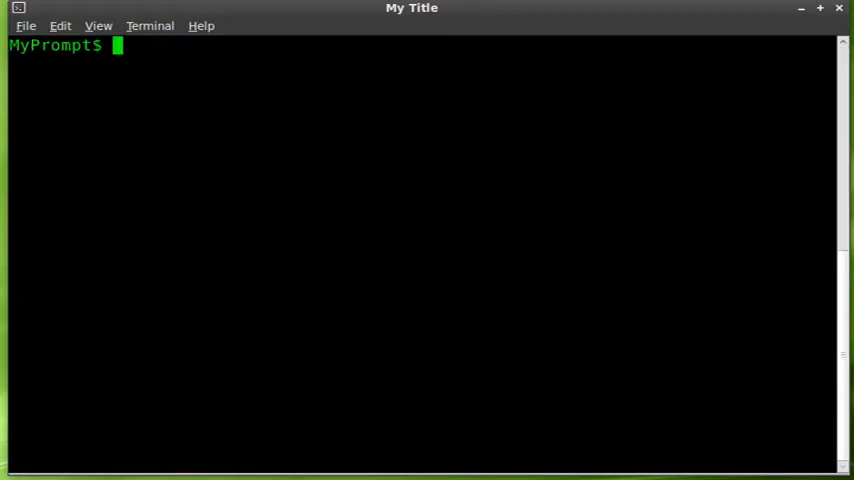
text(ls)
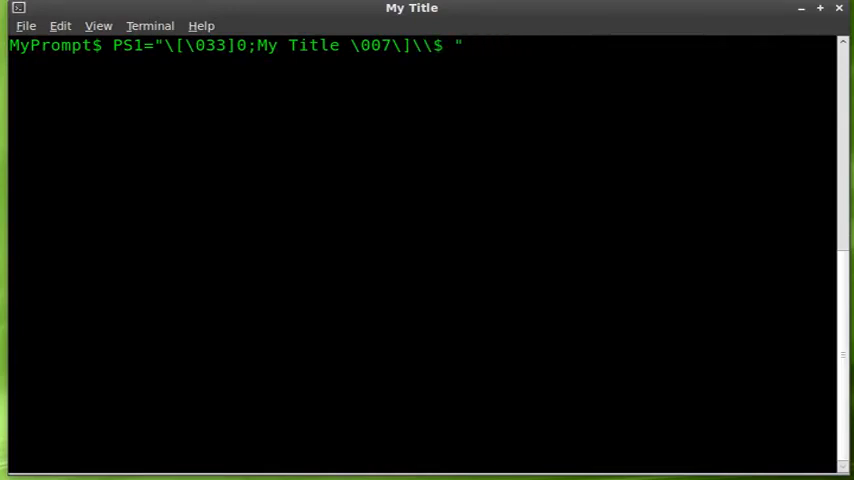
Step: Set PS1 to show $USER@$HOSTNAME as the prompt
text($USER)
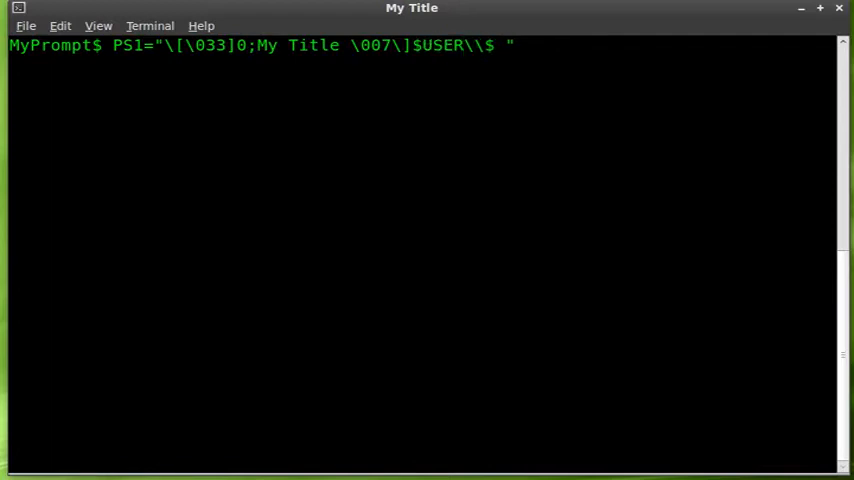
text(@$)
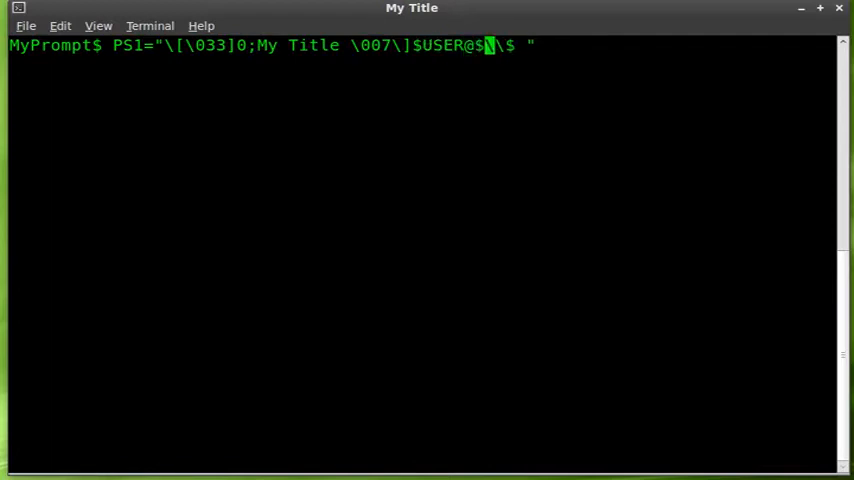
text(HOSTNAME)
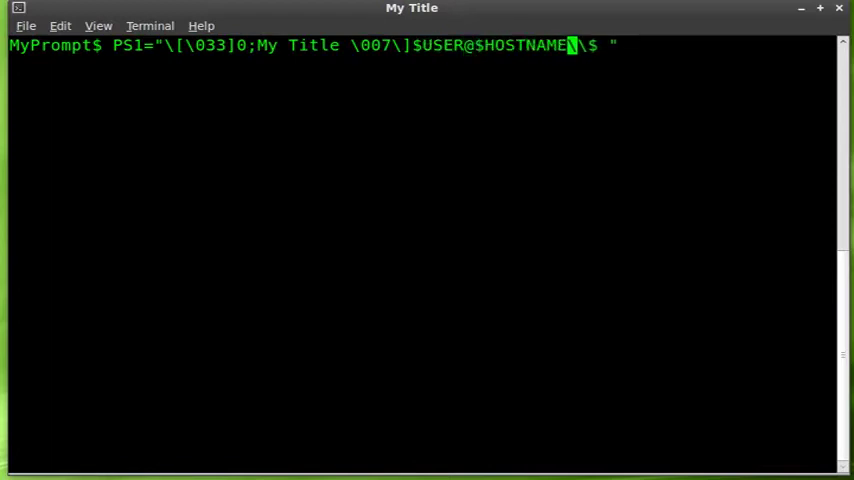
text(\)
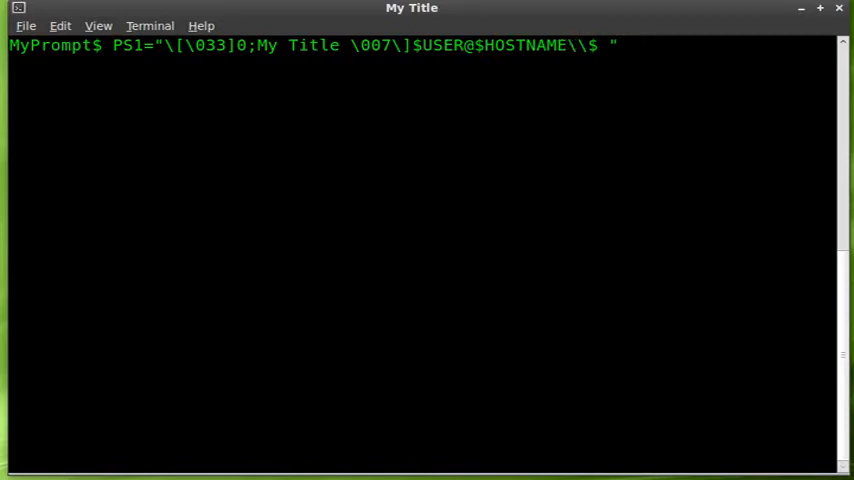
key(Return)
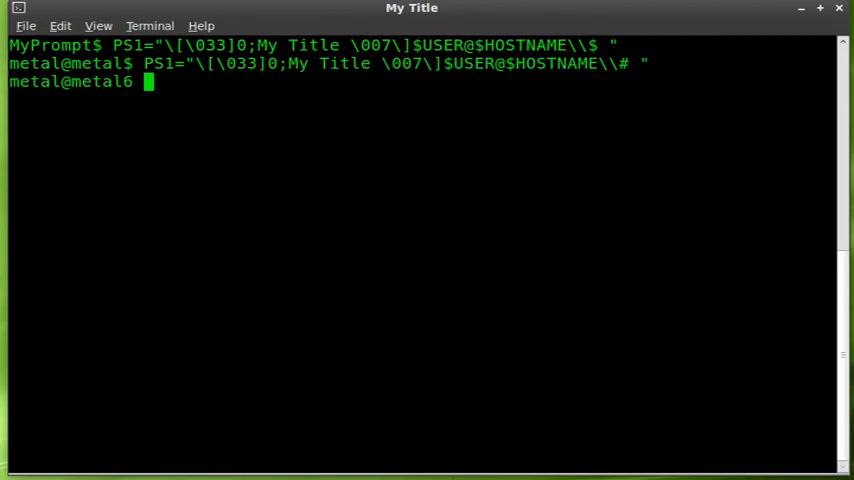
Step: Rerun the PS1 with \\# and then a plain # ending, keeping title 'My Title'
text(PS1="\[\033]0;My Title \007\]$USER@$HOSTNAME\\# ")
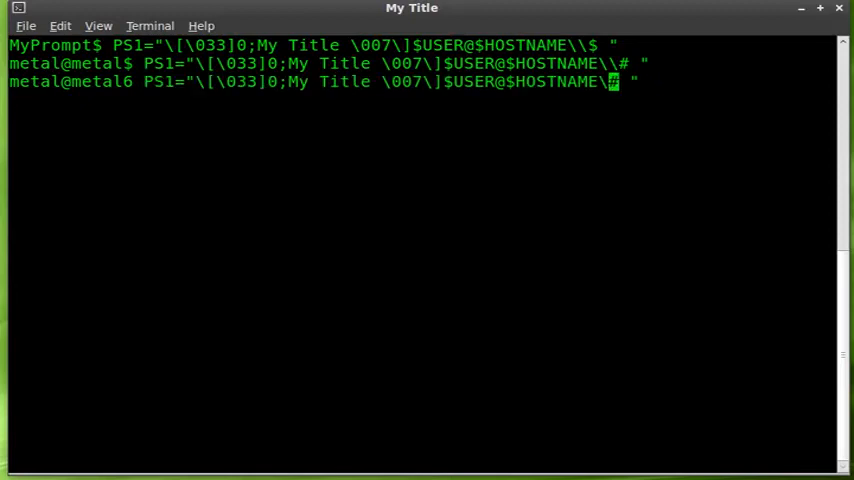
key(Return)
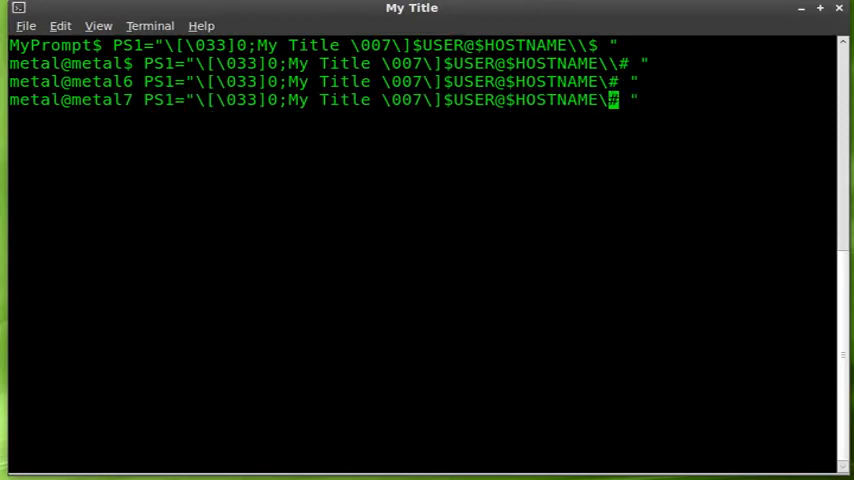
key(Return)
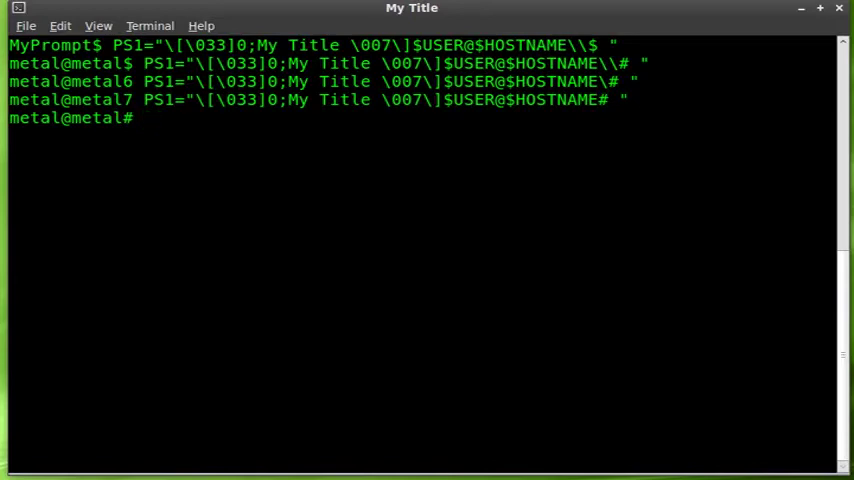
text(PS1="\[\033]0;My Title \007\]$USER@$HOSTNAME# ")
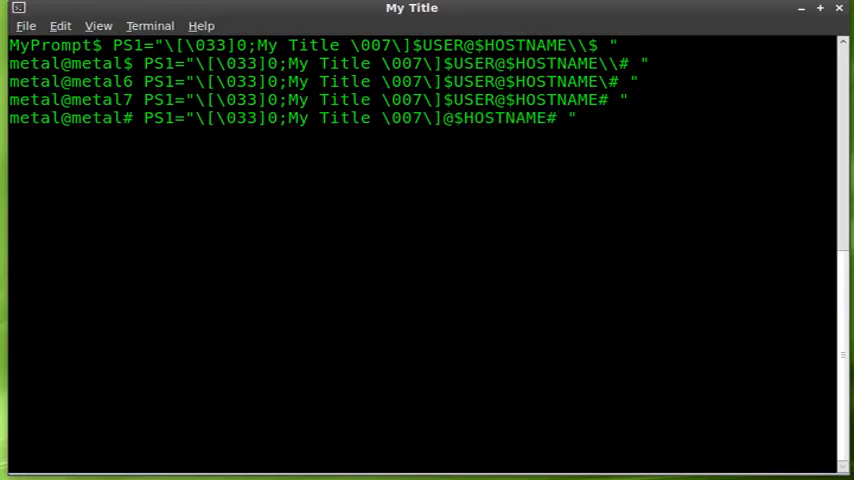
key(Return)
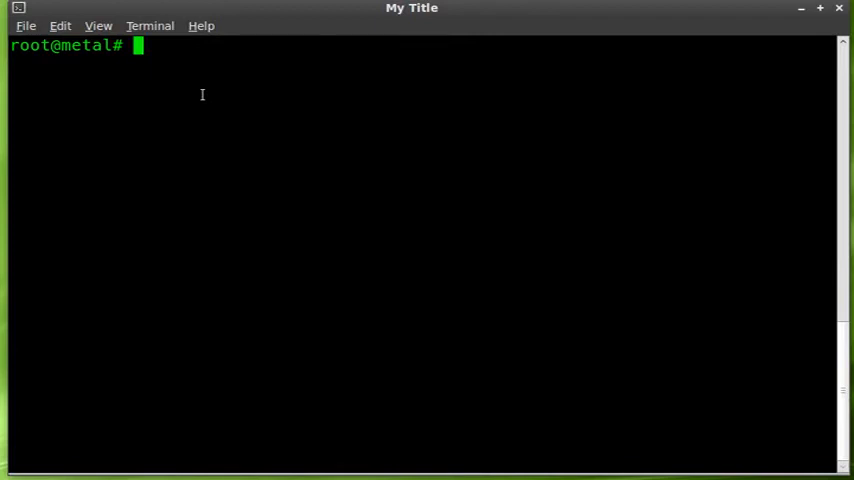
Step: Abandon the pending PS1 command and open proc.sh in nano
text(clear)
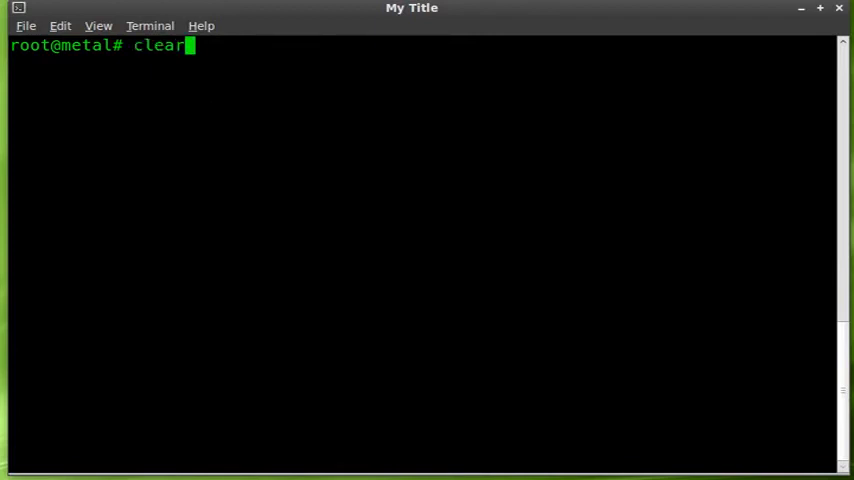
text(PS1="\[\033]0;My Title \007\]$USER@$HOSTNAME# ")
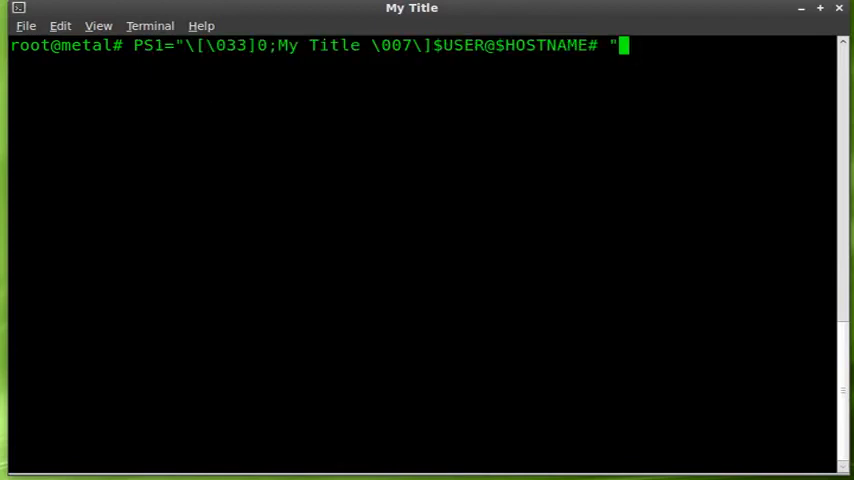
text(\\#)
text(nano)
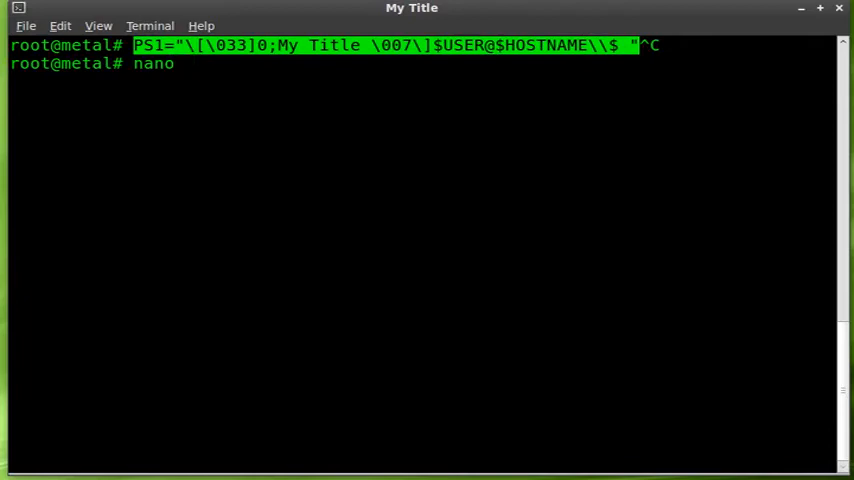
text(mintUpdate/)
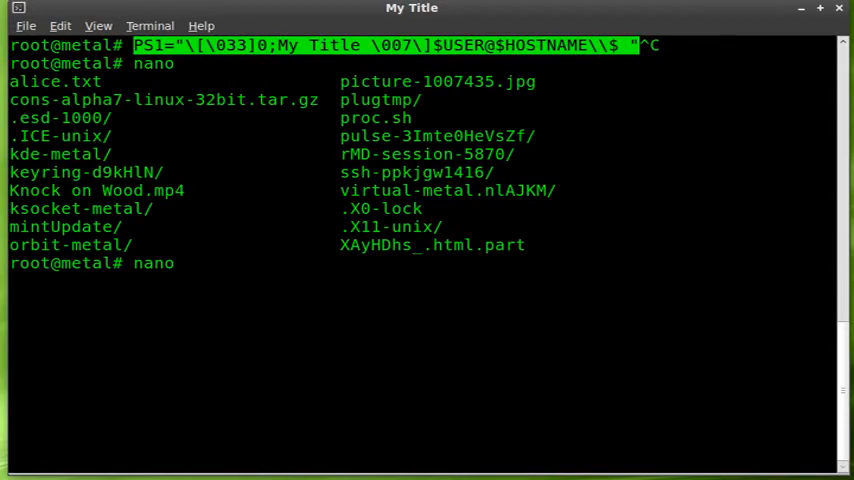
key(Return)
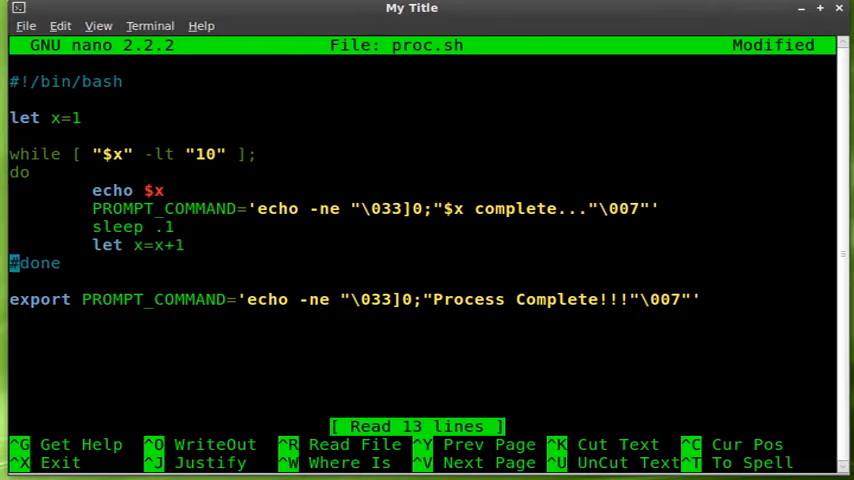
Step: Add a PS1 title line in the loop, delete both PROMPT_COMMAND lines, and type 'Process Complete!!'
key(Up)
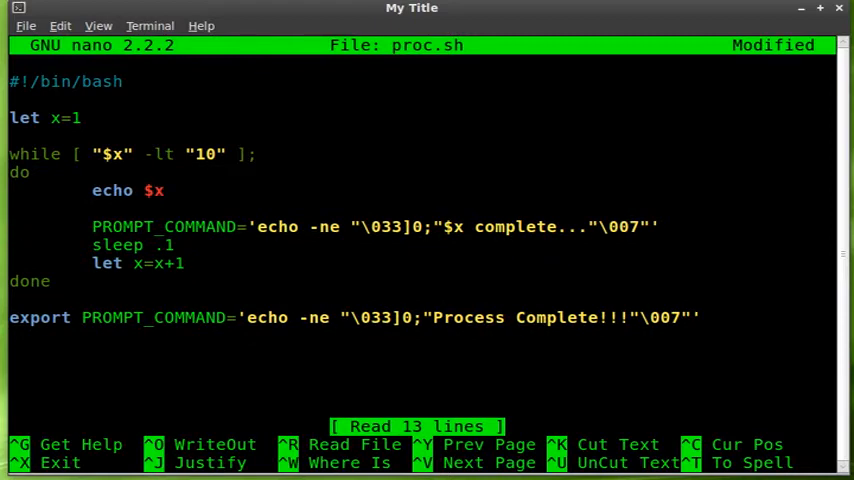
text(PS1="\[\033]0;My Title \007\]$USER@$HOSTNAME\\$ ")
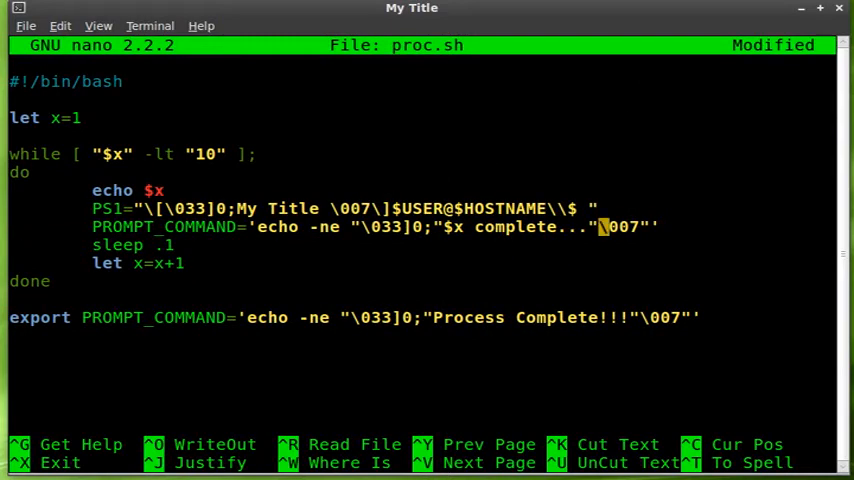
key(ctrl+k)
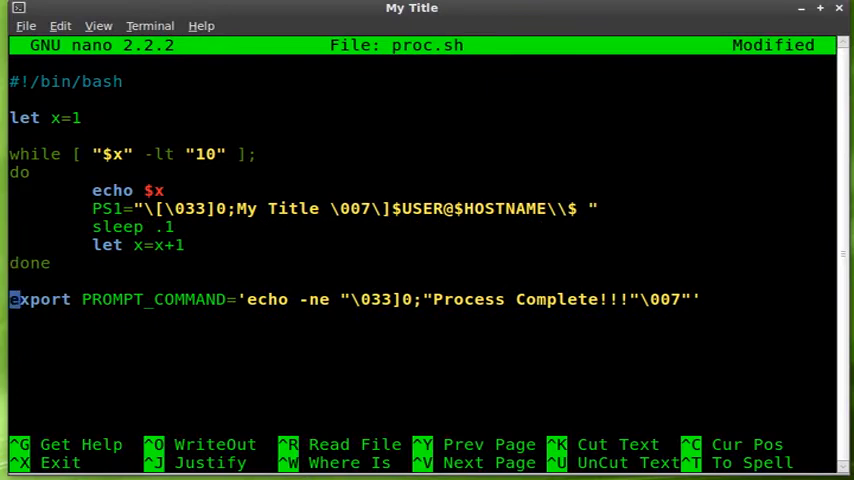
key(Ctrl+K)
text(PS1="\[\033]0;My Title \007\]\\$ )
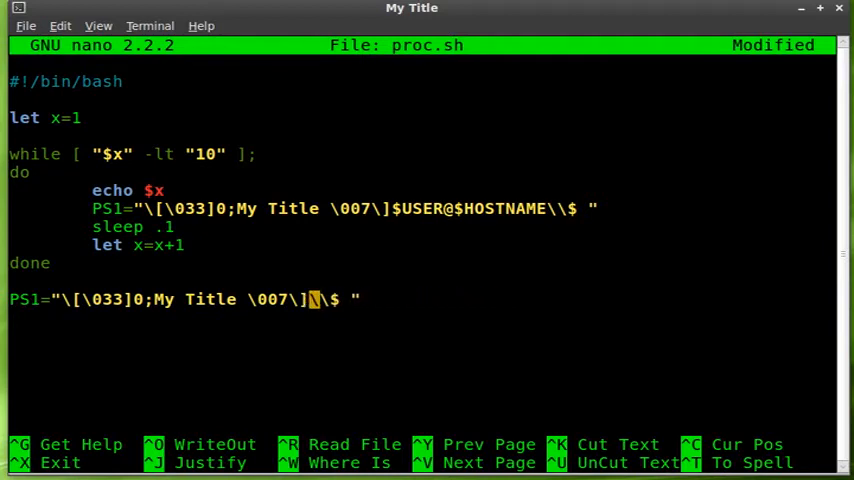
text(Process)
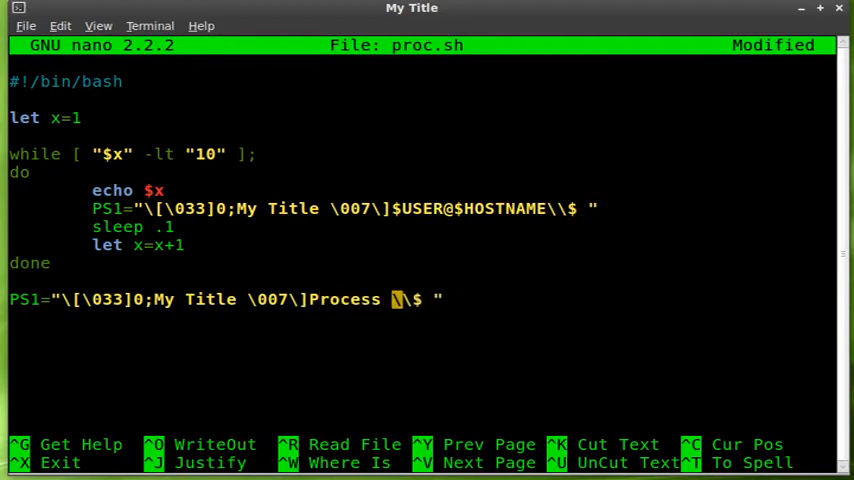
text(Complete)
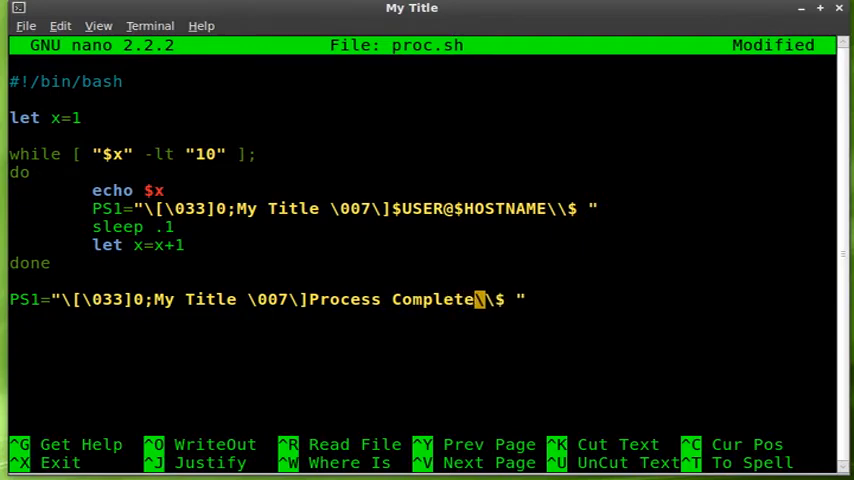
text(!!)
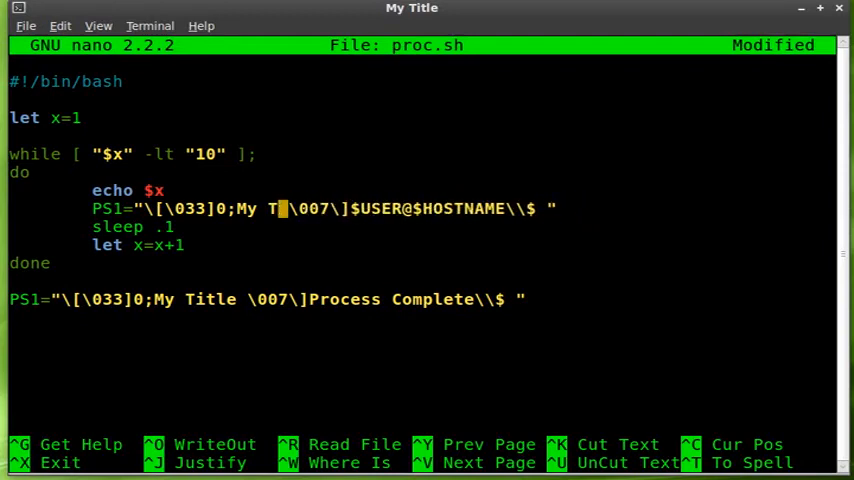
Step: Set the loop title to '$x% complete' and the final title to 'Complete'
key(BackSpace)
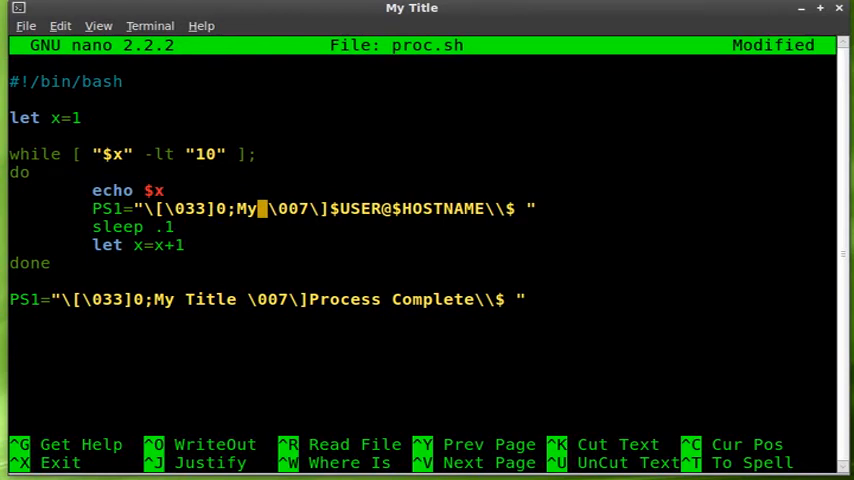
key(BackSpace)
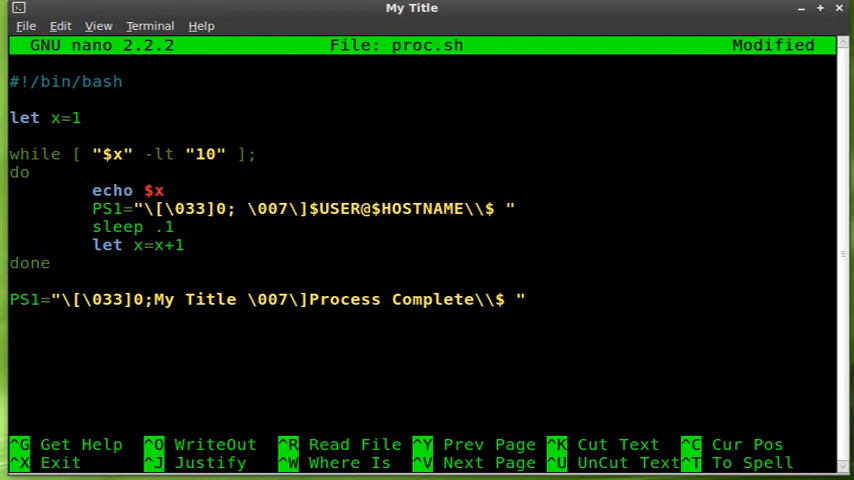
text($)
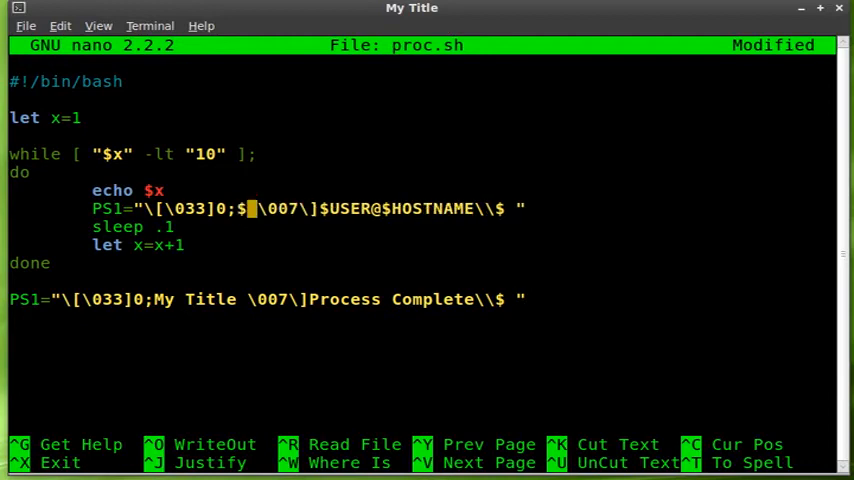
text(%)
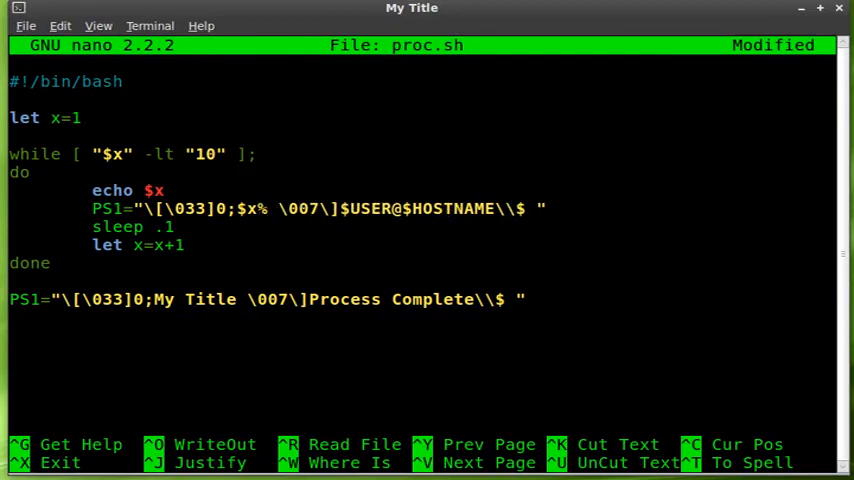
text(complete)
text($USER@$HOSTNAME)
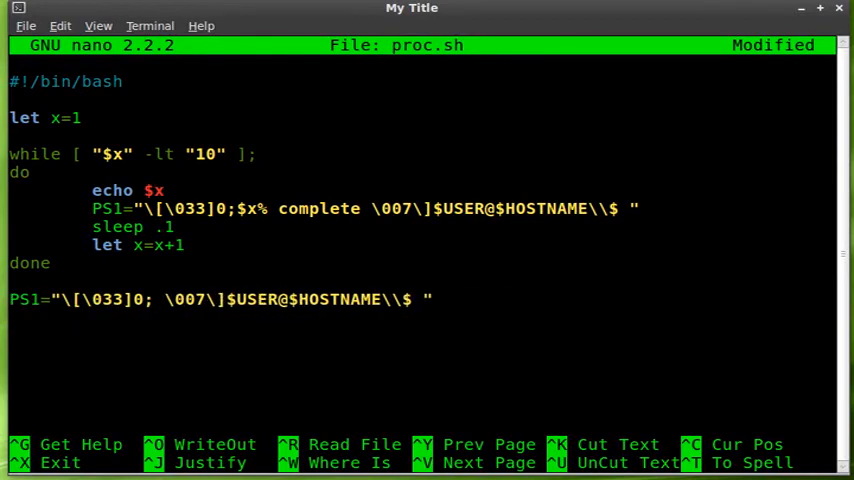
text(Coplete)
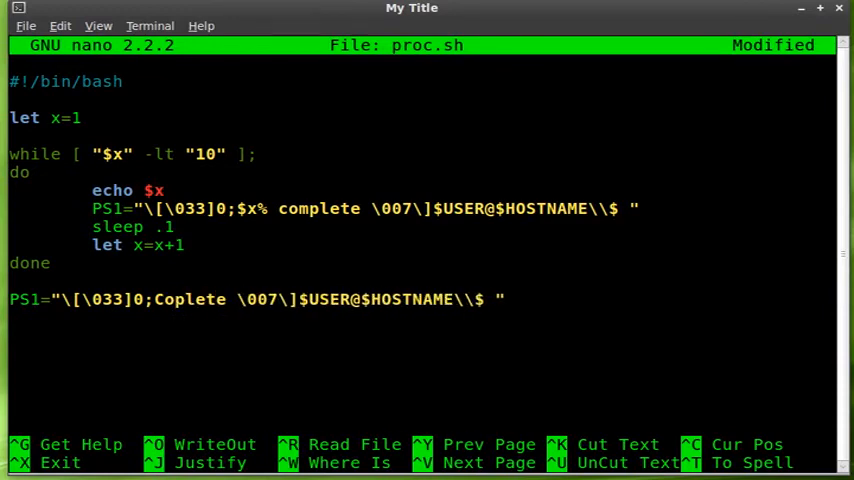
text(m)
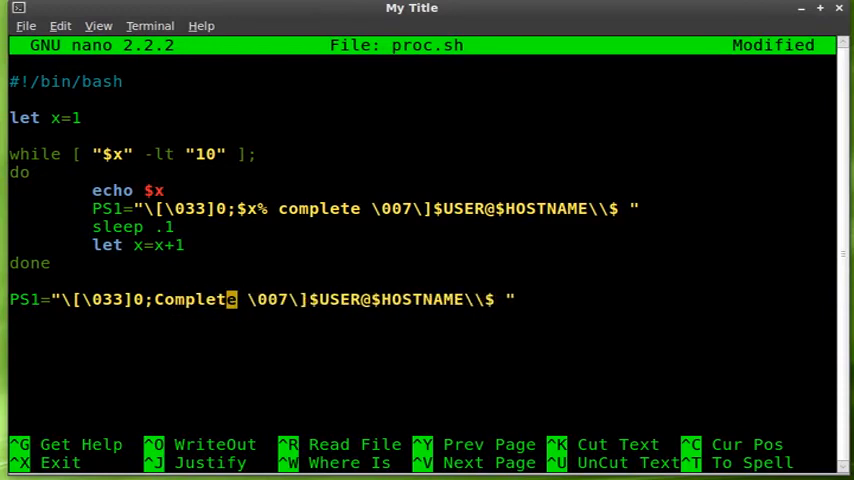
key(Right)
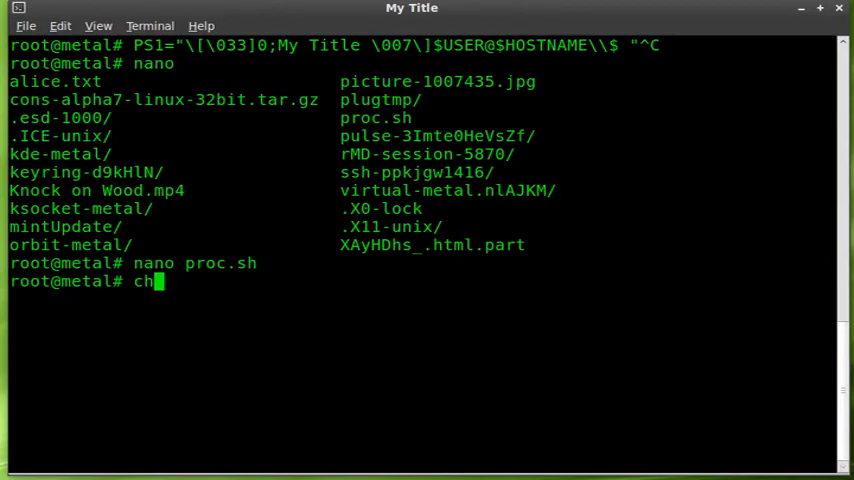
Step: Run chmod +x on proc.sh, then execute ./proc.sh
text(mod +x)
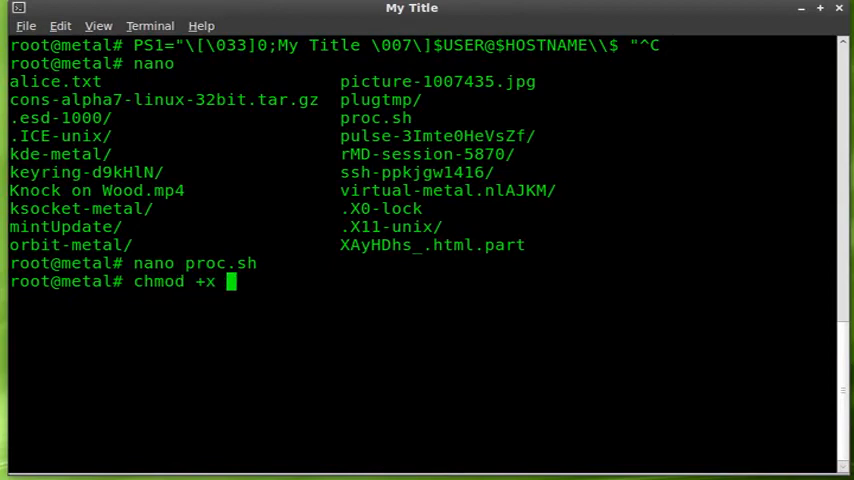
text(proc.sh)
text(./)
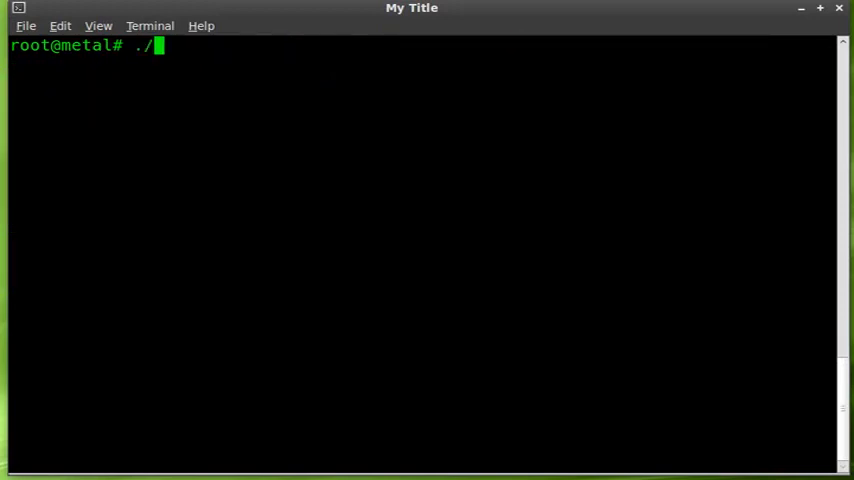
text(proc.sh)
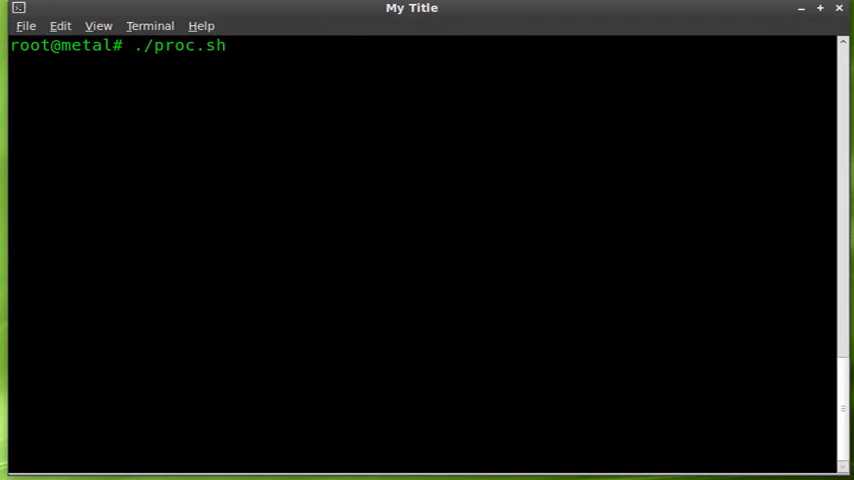
key(Return)
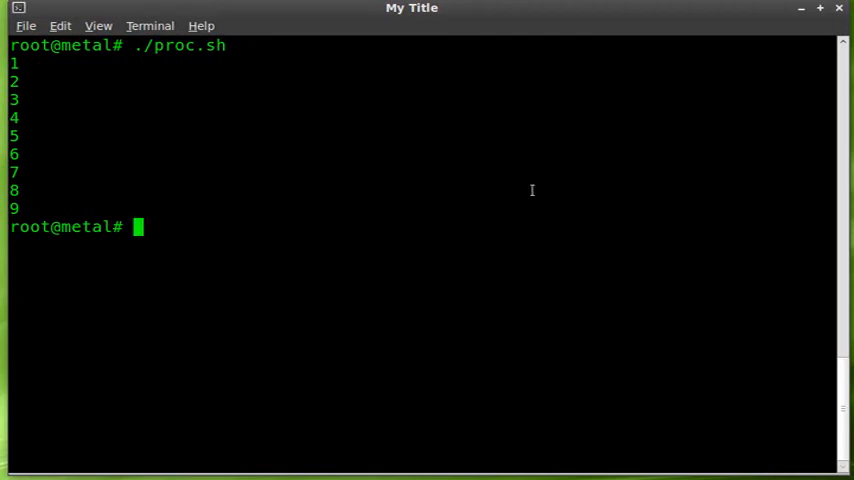
mouse_move(405, 297)
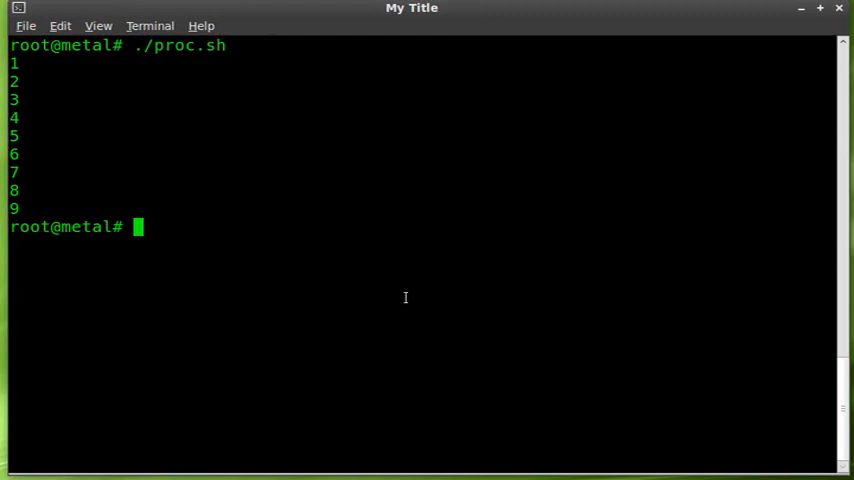
mouse_move(405, 297)
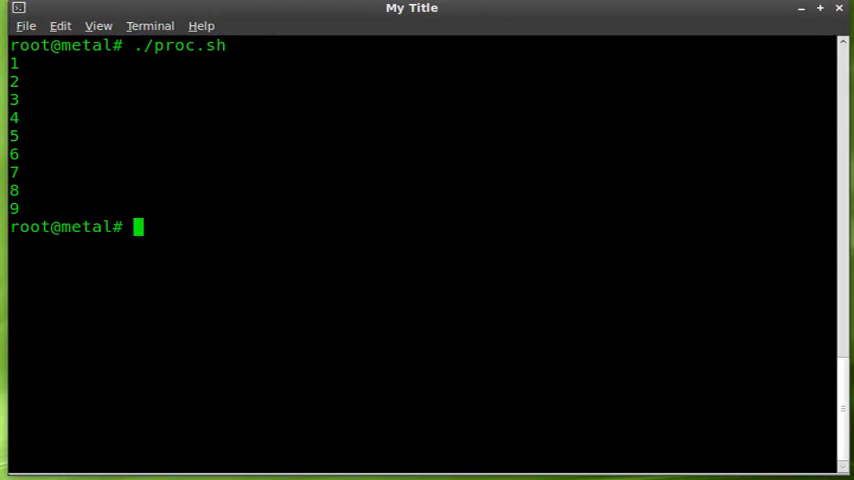